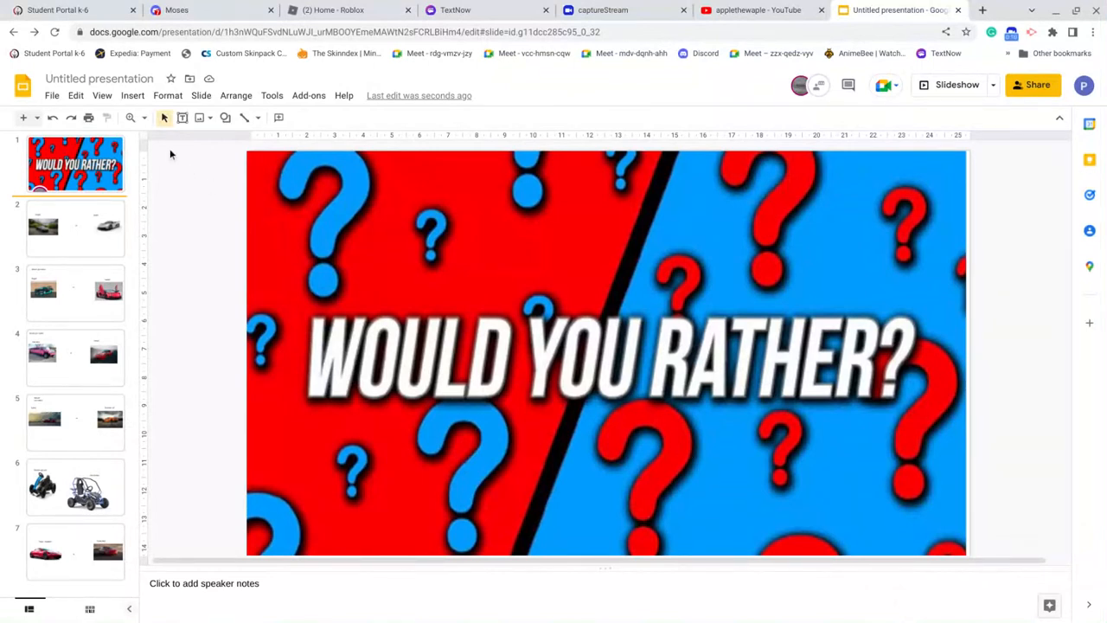
Step: Retitle the untitled presentation 'would you rather', correcting the typo
click(98, 79)
text(wou:d)
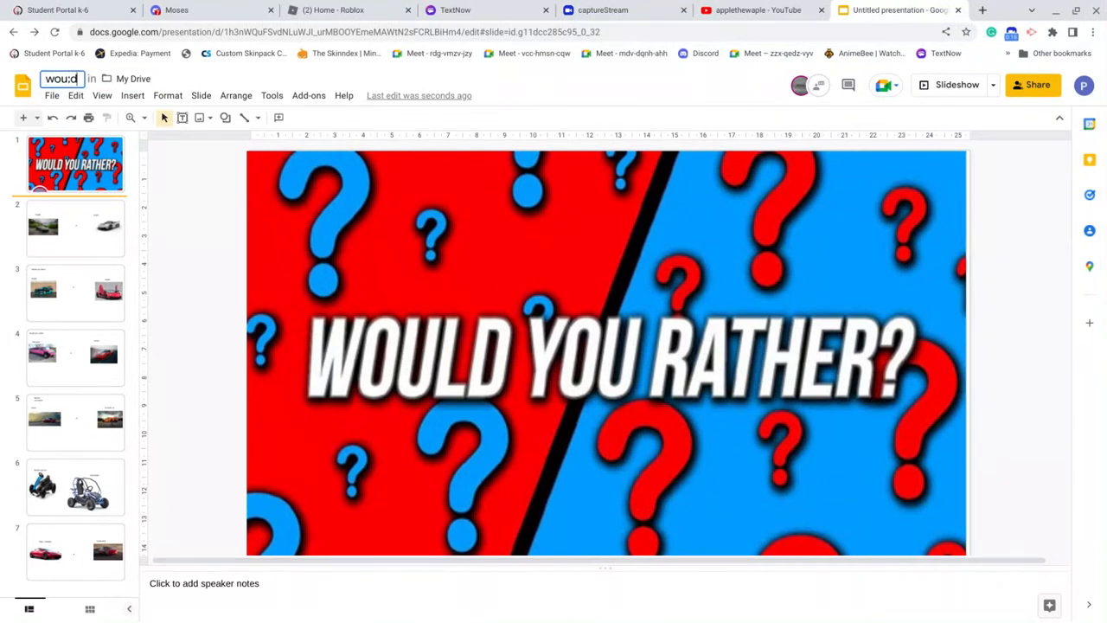
key(Backspace)
text(ld you ra)
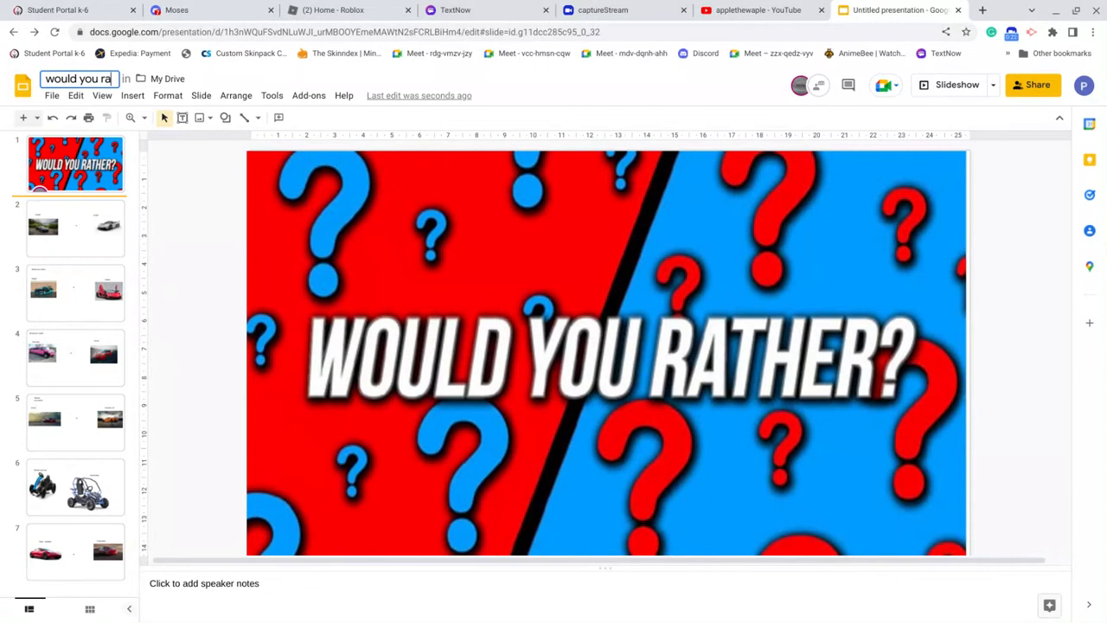
text(ther)
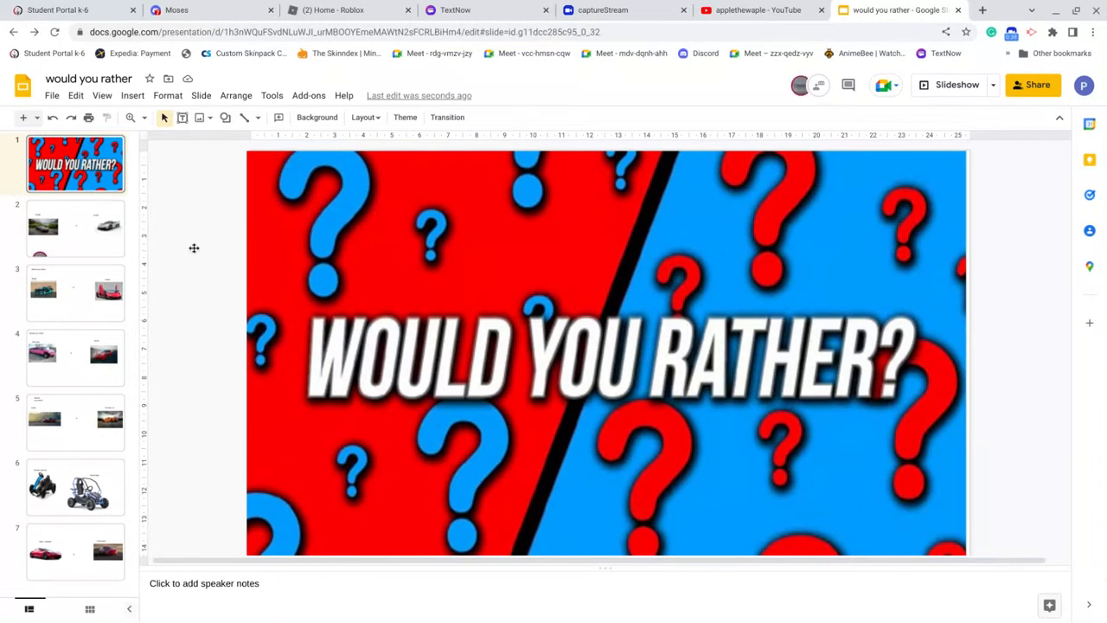
Step: View slide 2 (buggti or pugini) and briefly select then deselect the buggti photo
click(76, 228)
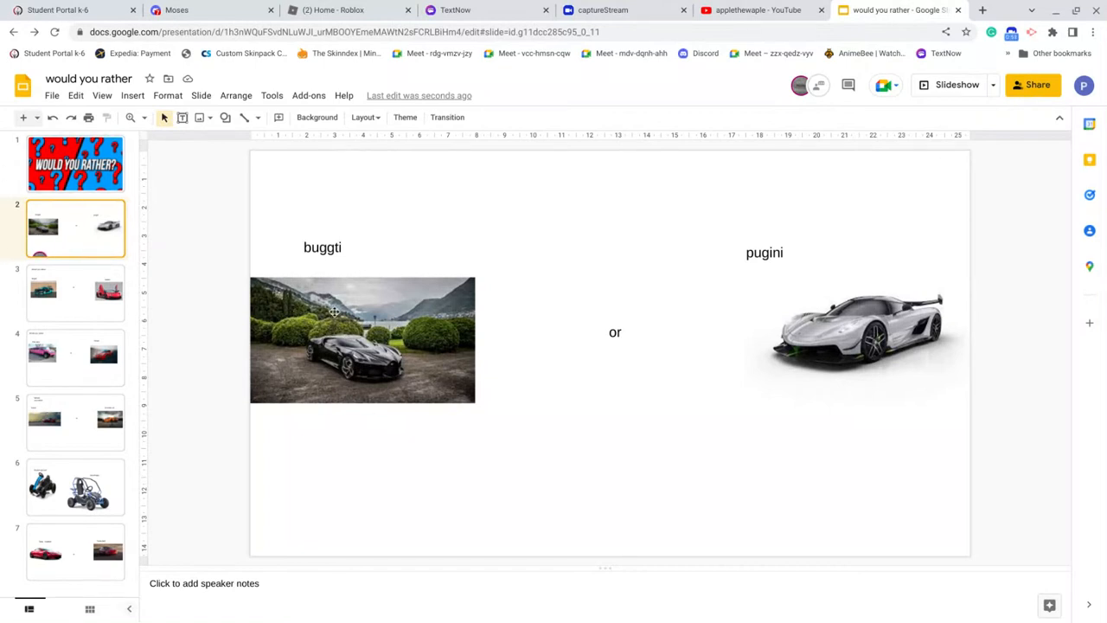
click(361, 339)
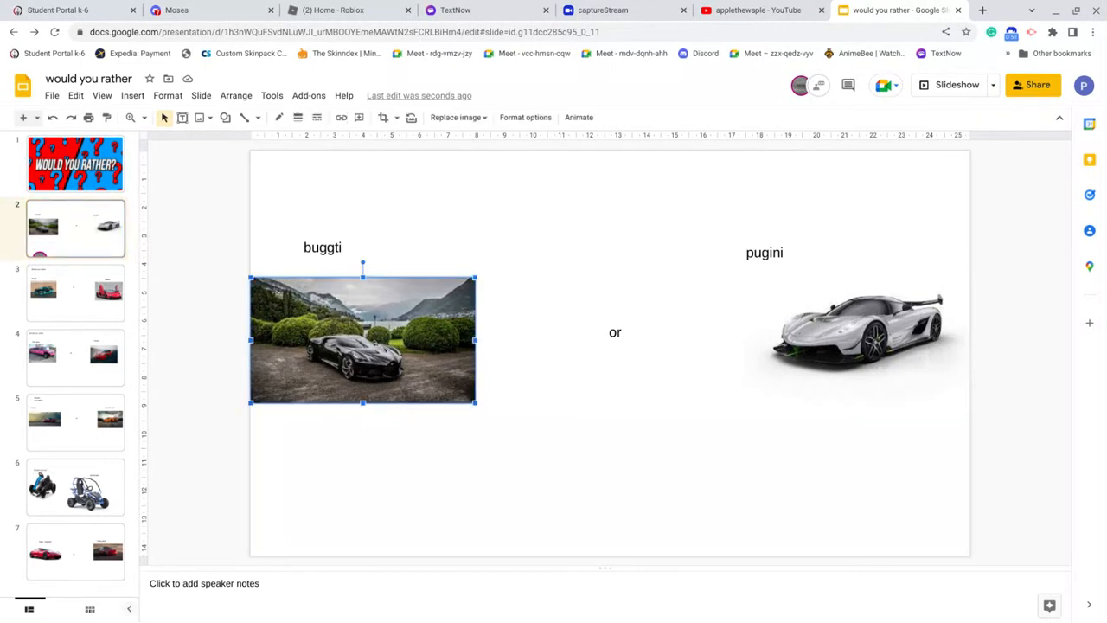
mouse_move(554, 267)
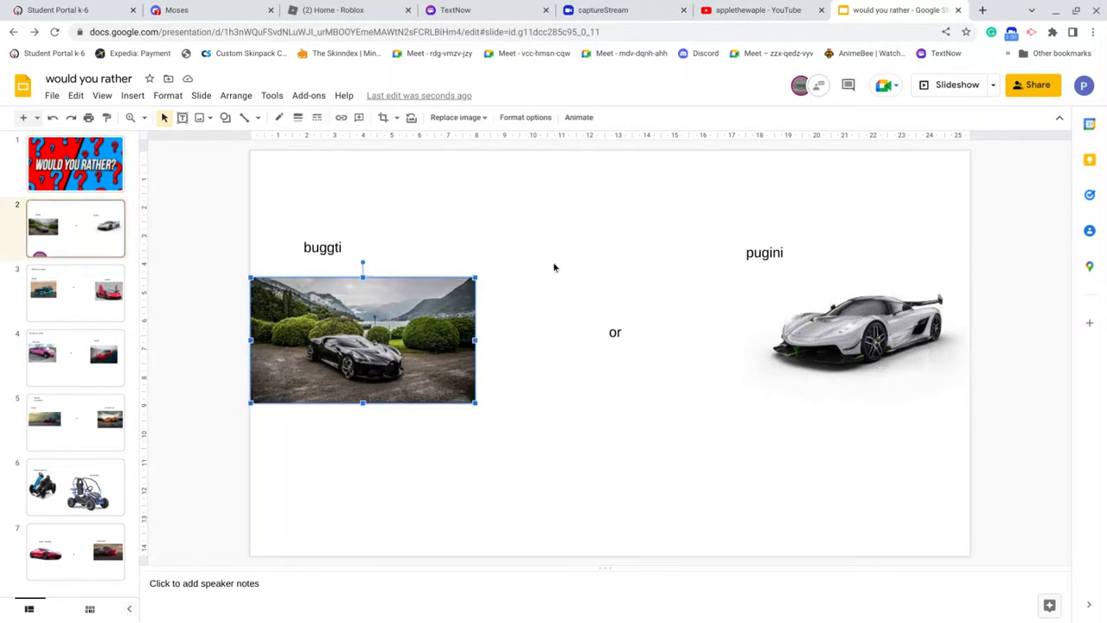
click(555, 267)
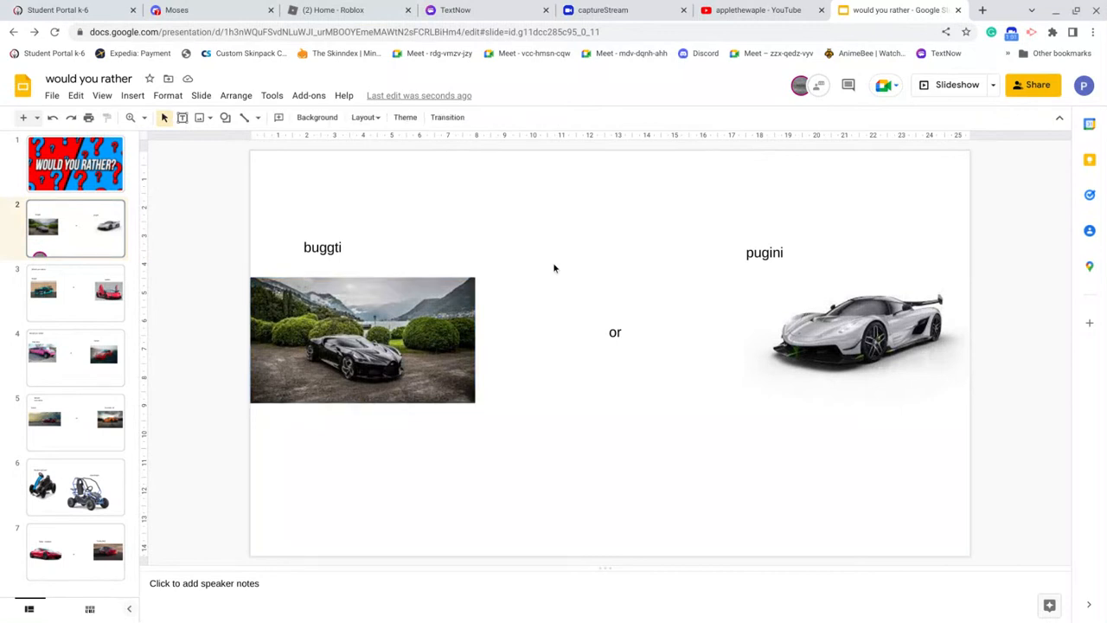
mouse_move(222, 423)
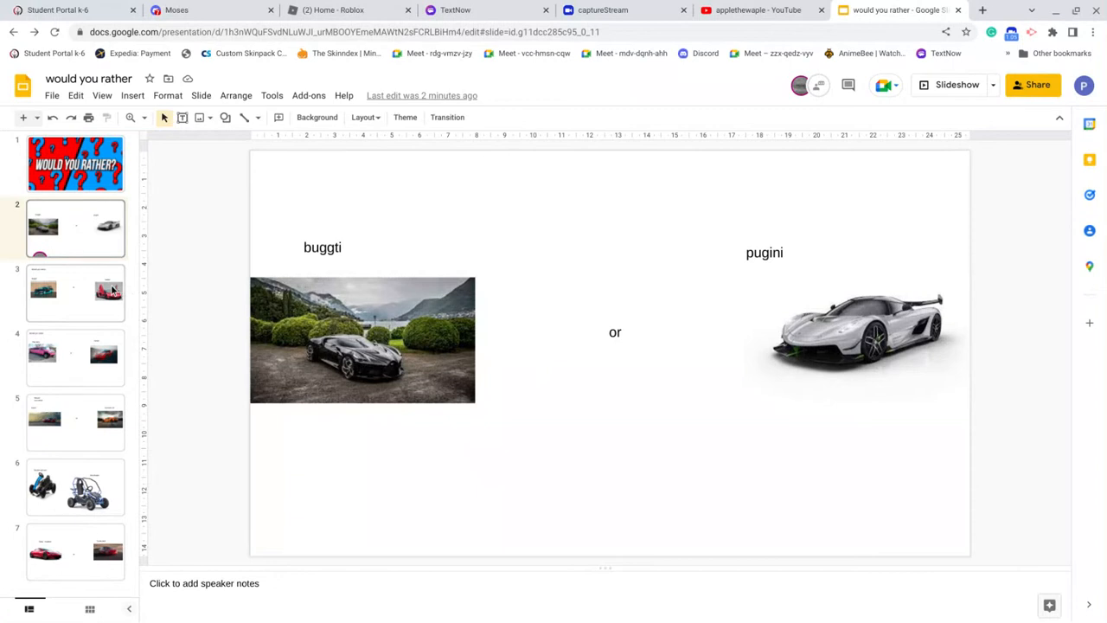
Step: Show slide 3, the buggti-or-lambo comparison
click(75, 293)
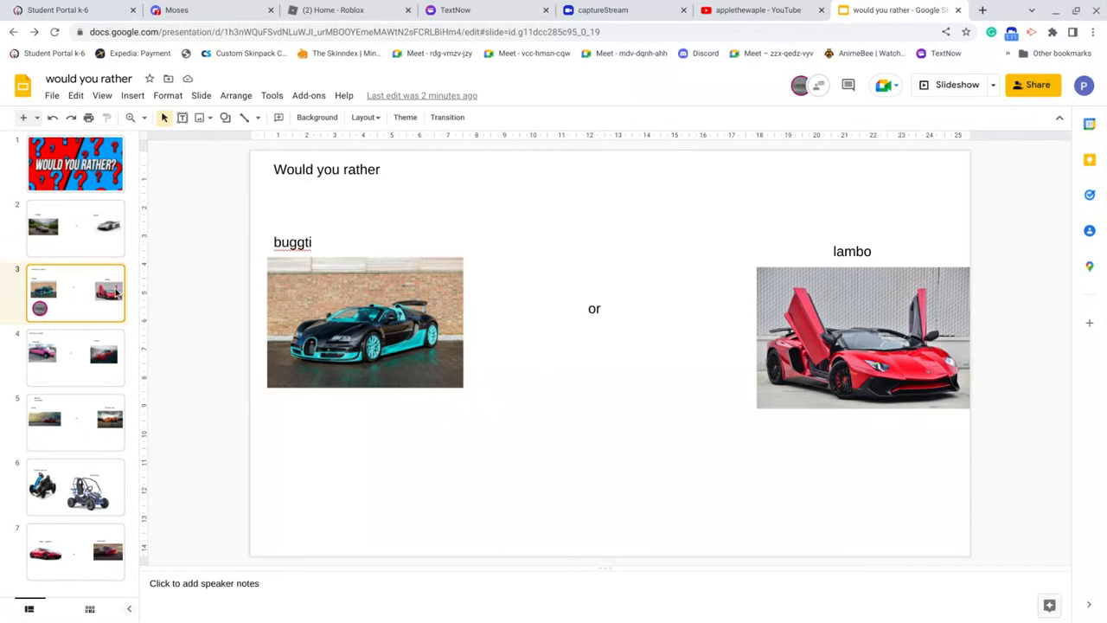
mouse_move(380, 245)
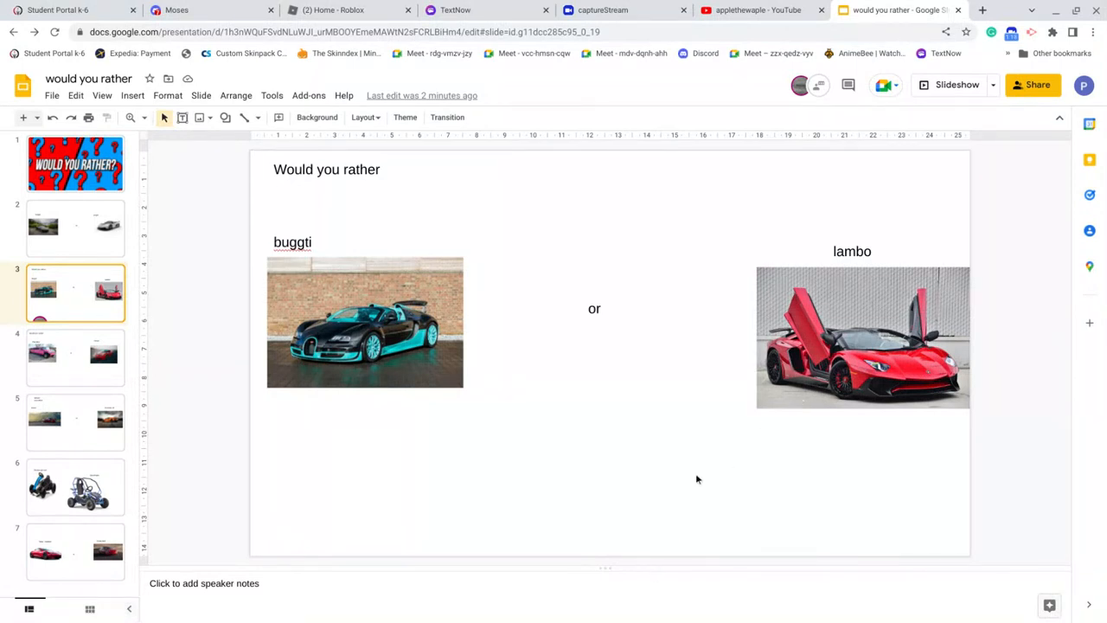
mouse_move(736, 357)
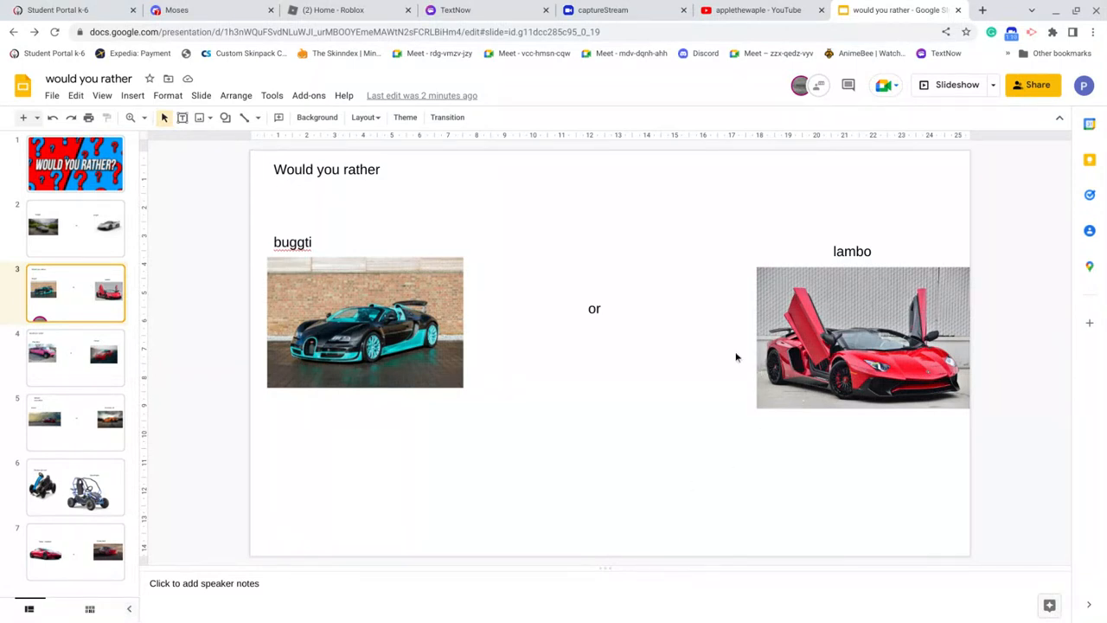
mouse_move(659, 271)
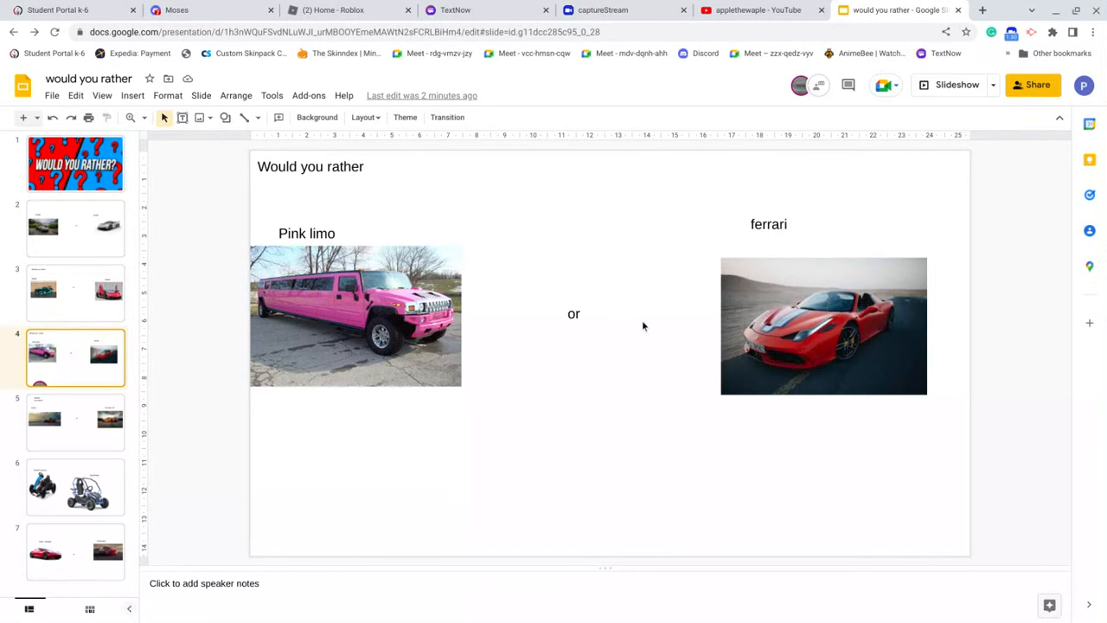
mouse_move(602, 348)
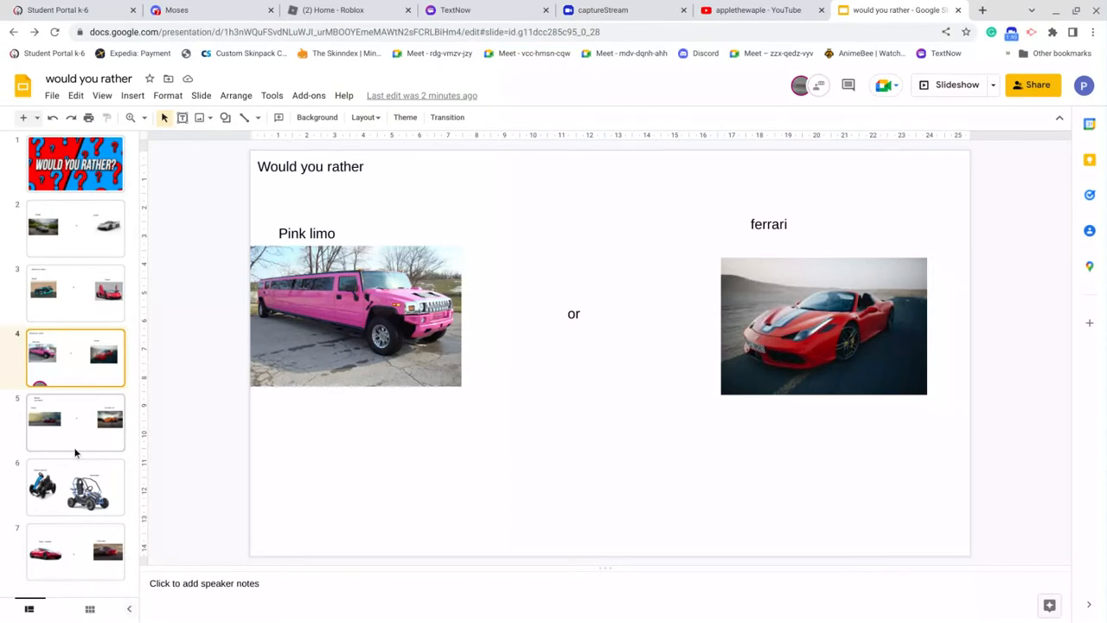
Step: Show slide 5, the farrari-or-Corvette c8 comparison
click(76, 422)
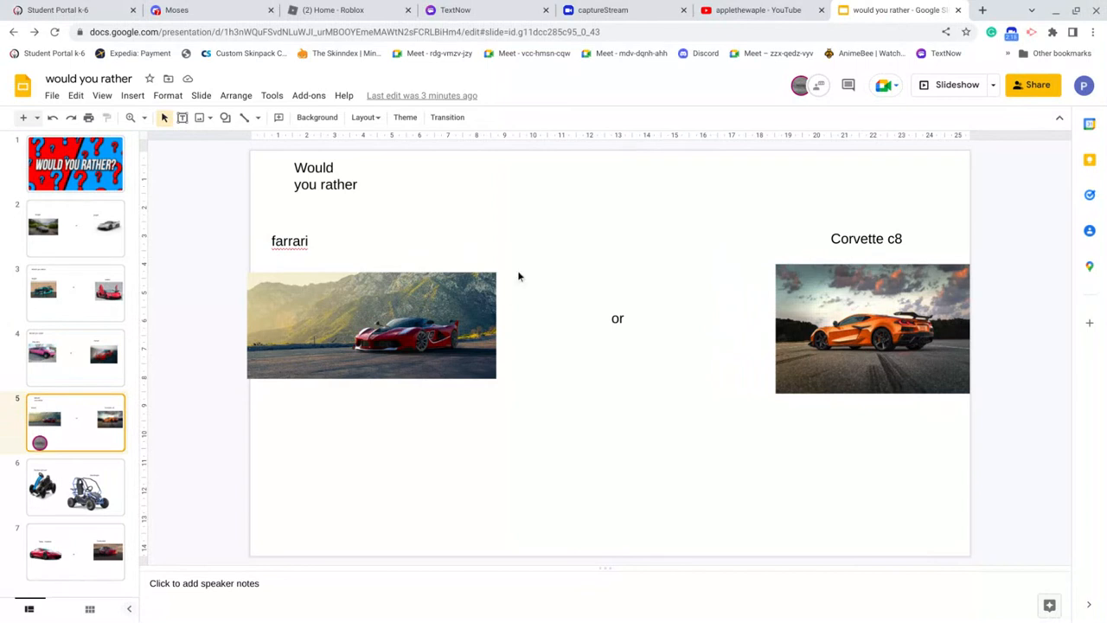
mouse_move(107, 459)
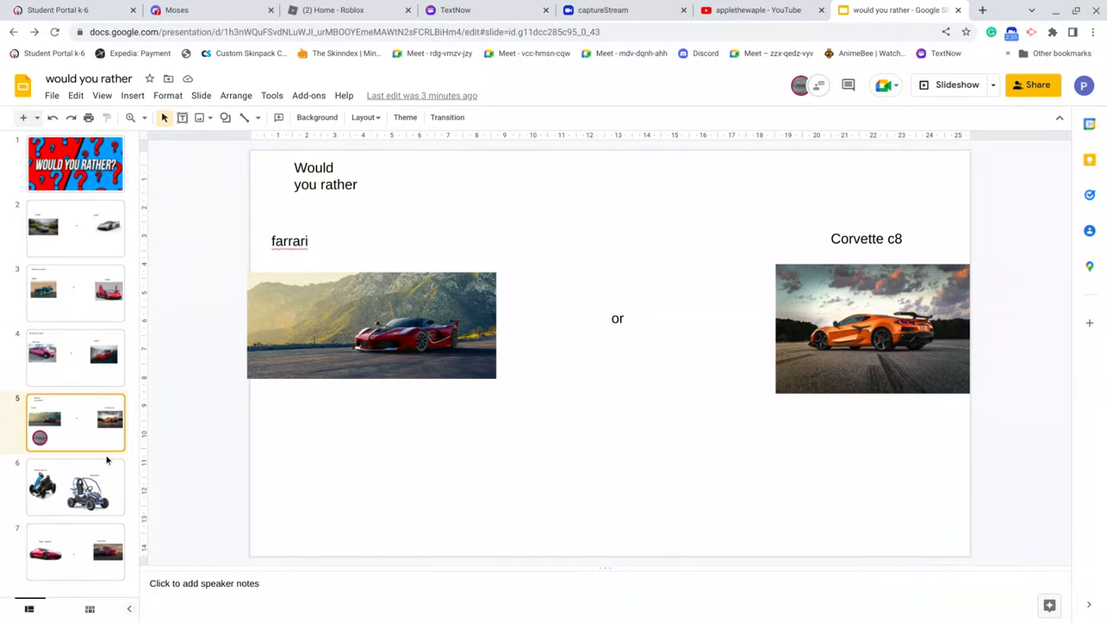
mouse_move(110, 448)
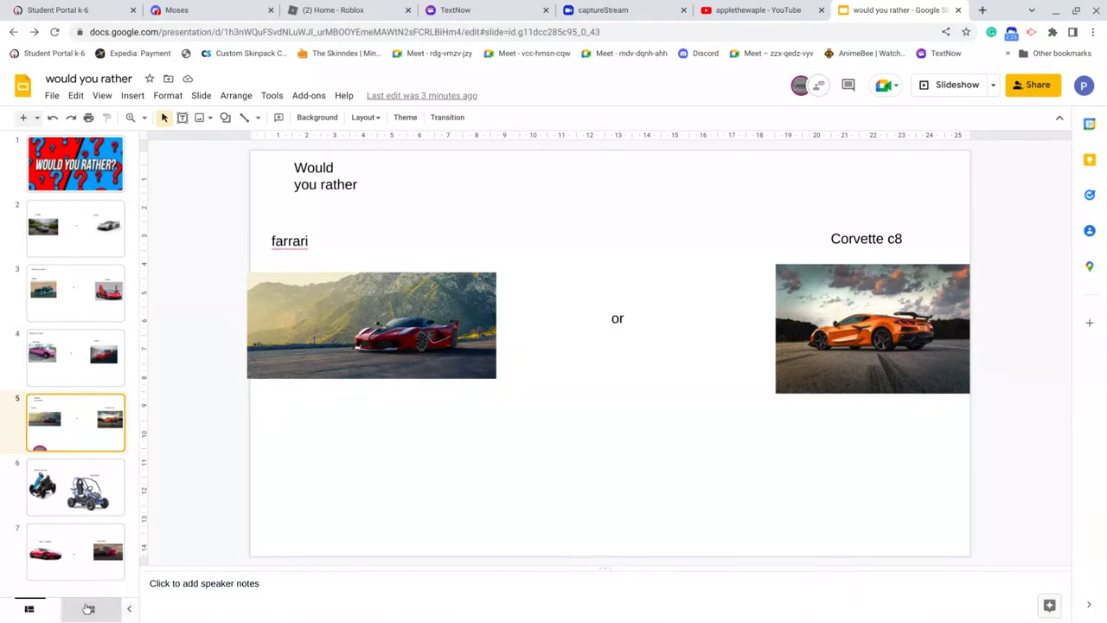
click(75, 486)
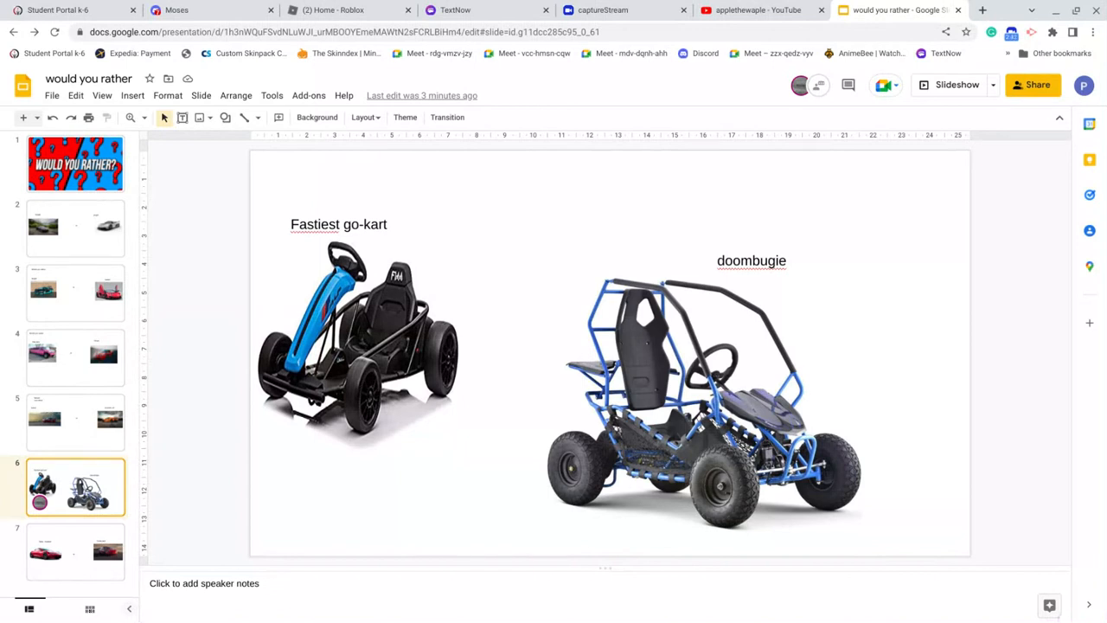
mouse_move(97, 533)
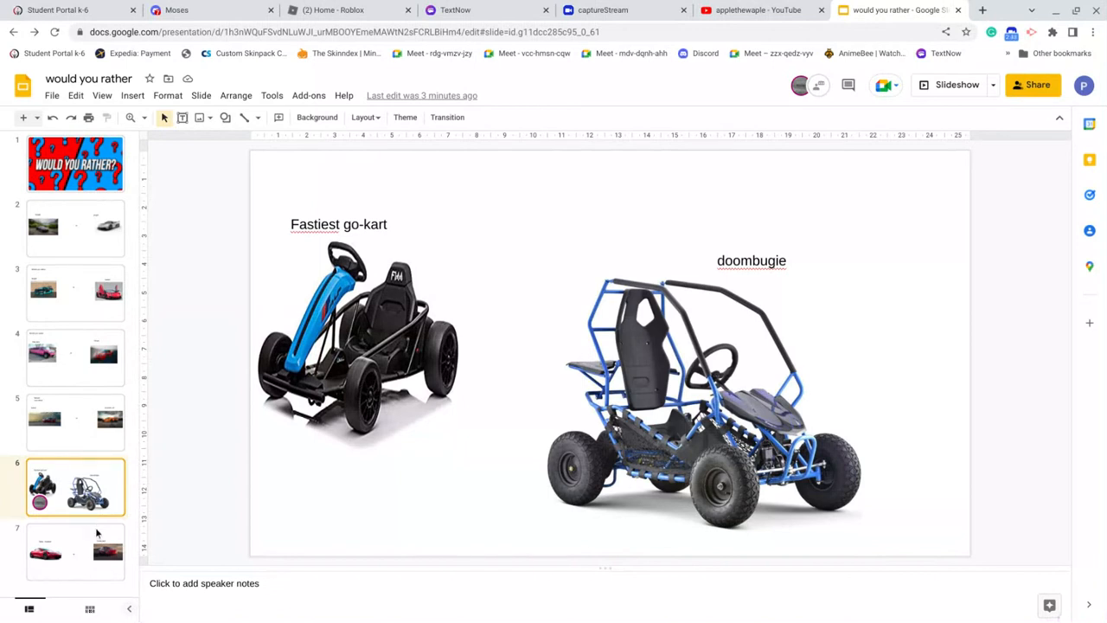
mouse_move(96, 525)
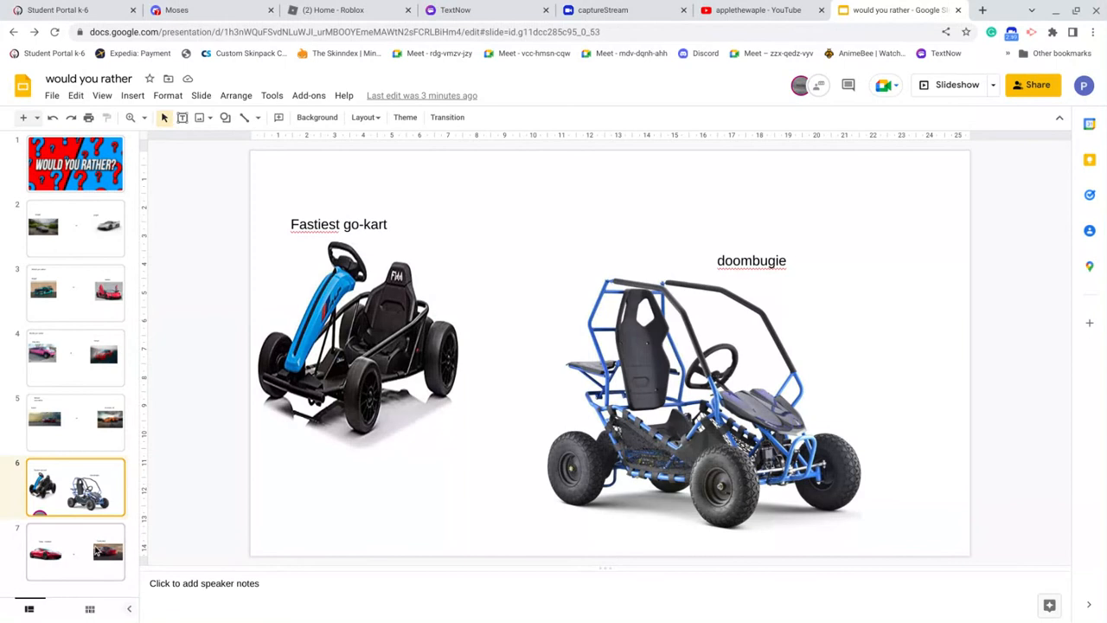
Step: Show slide 7, the Tesla roadster-or-Tesla plaid comparison
click(75, 551)
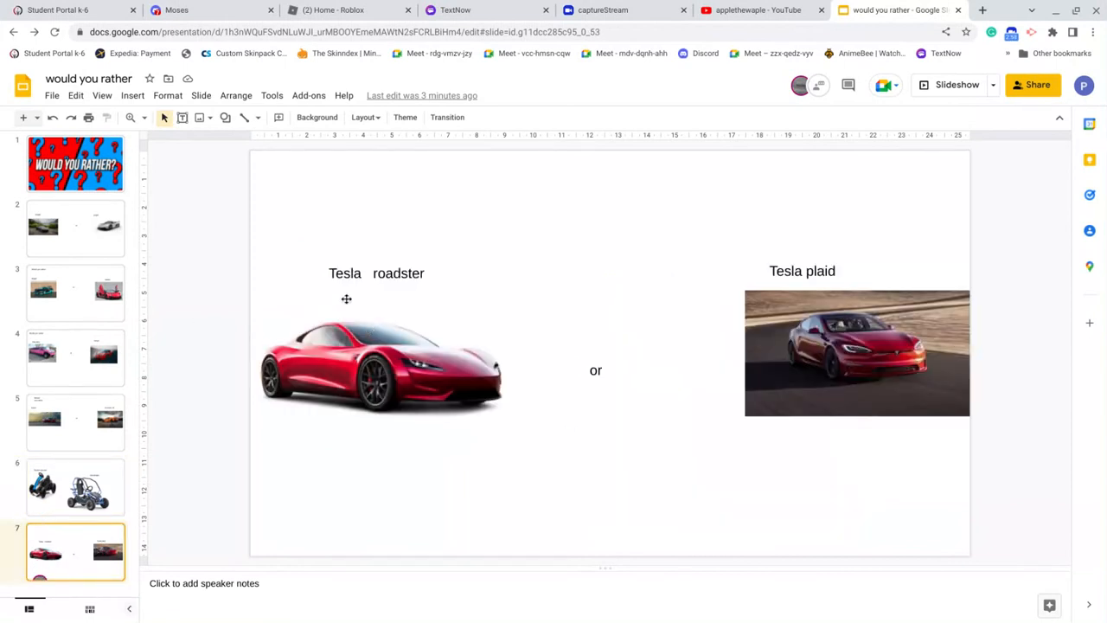
mouse_move(806, 363)
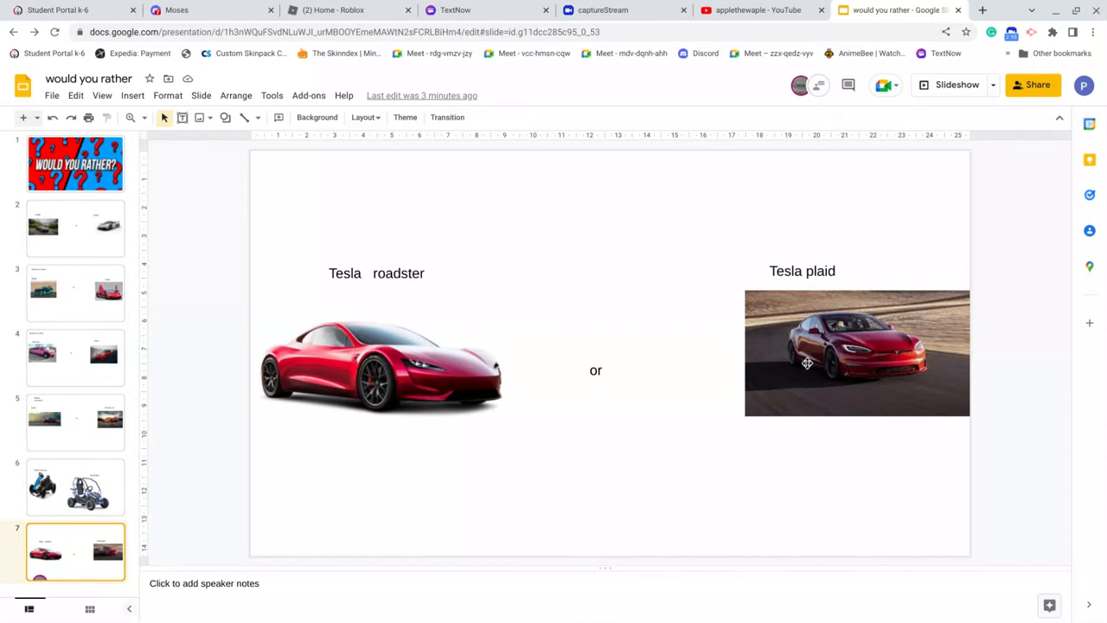
mouse_move(807, 362)
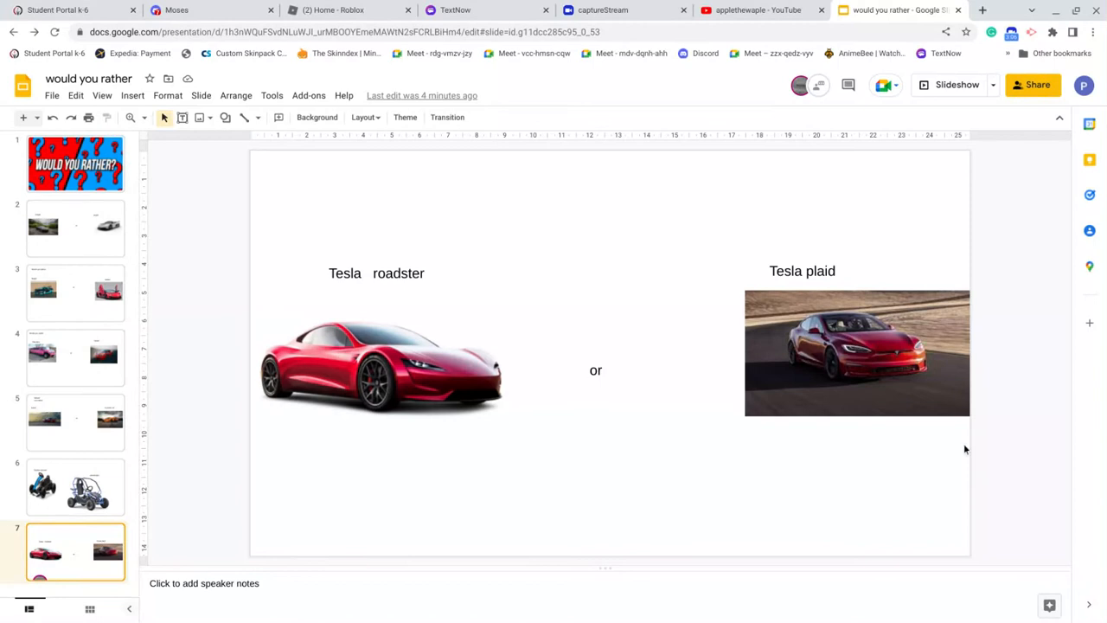
mouse_move(840, 356)
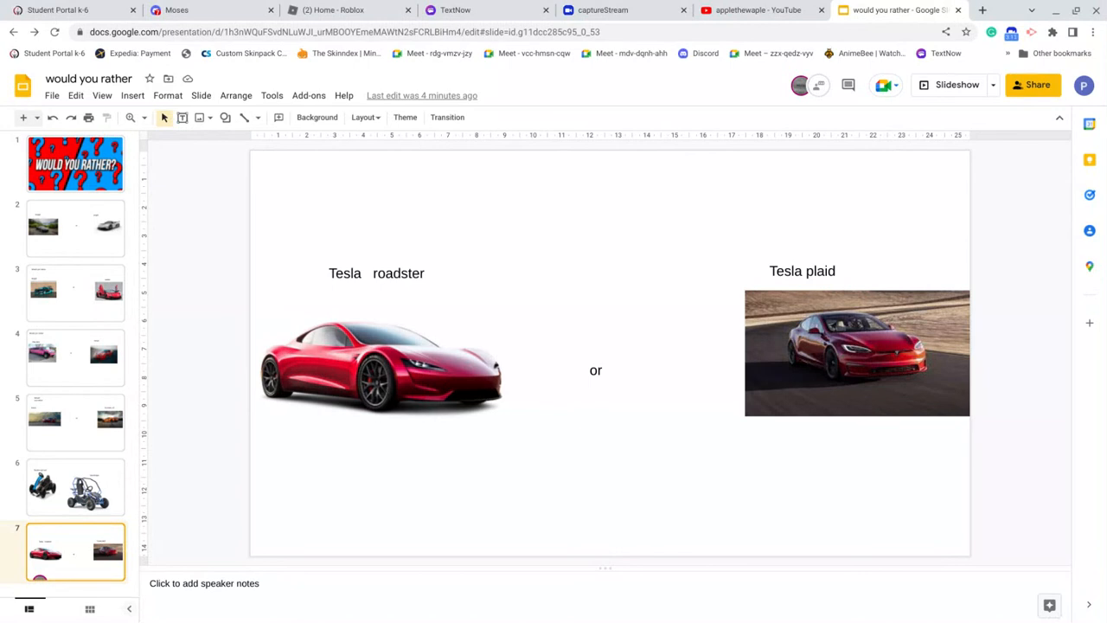
mouse_move(675, 532)
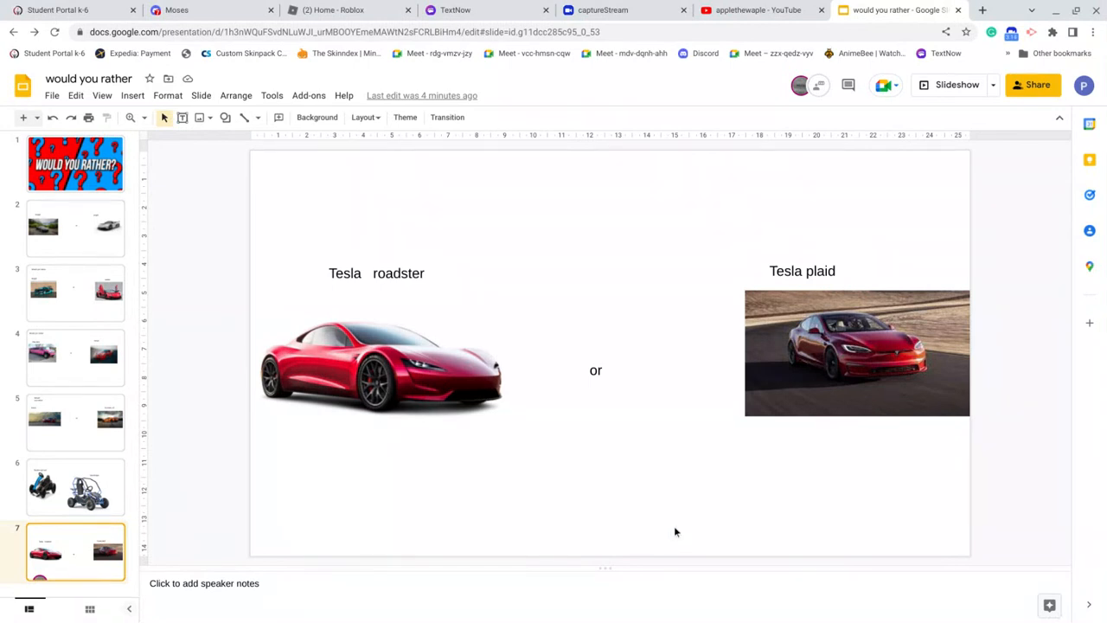
mouse_move(588, 347)
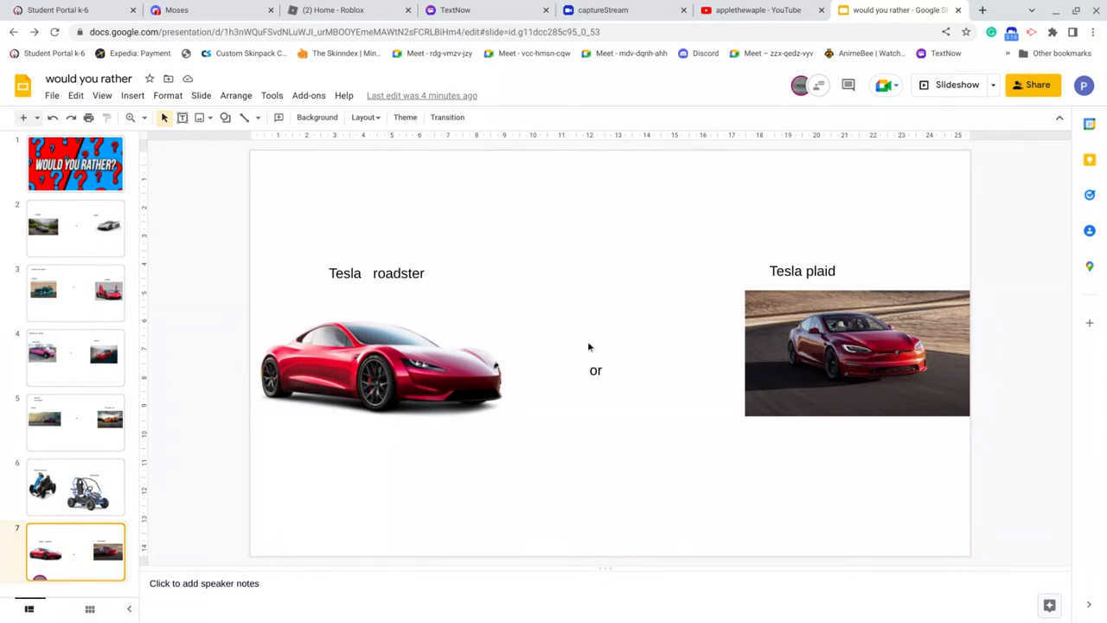
mouse_move(440, 362)
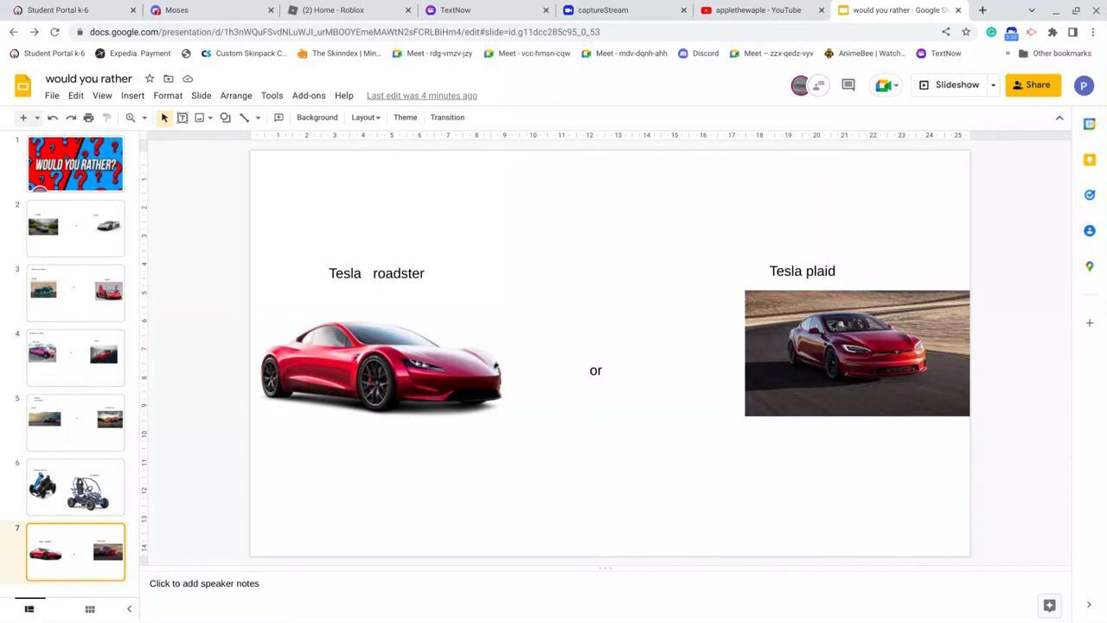
Step: Step through slides 2, 3, 4 and 5, ending on slide 6 (go-kart or doombugie)
click(75, 164)
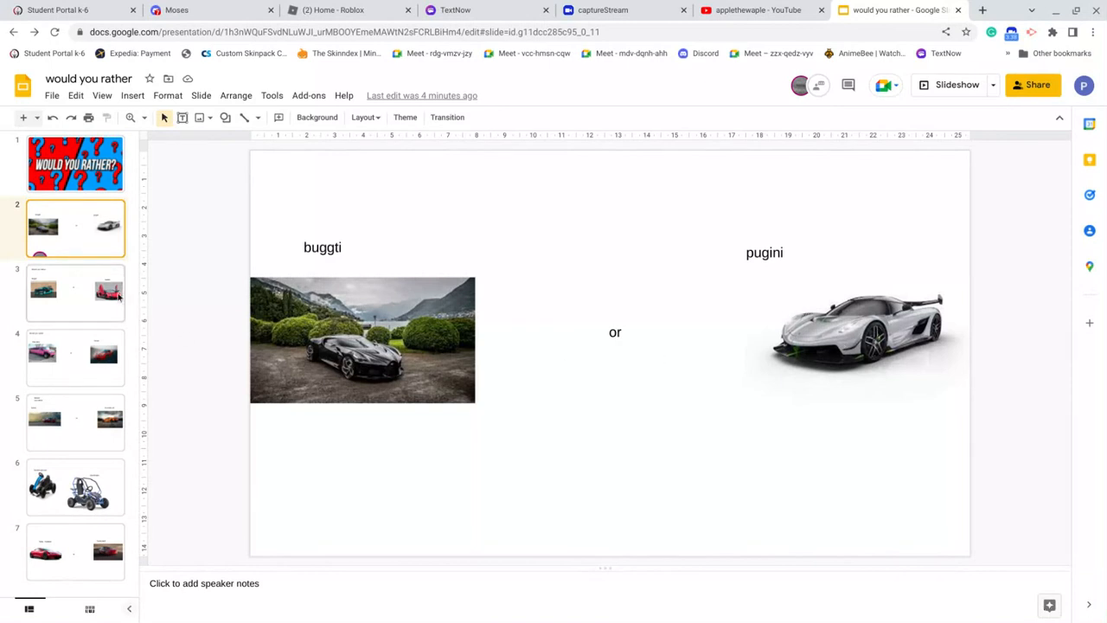
click(75, 292)
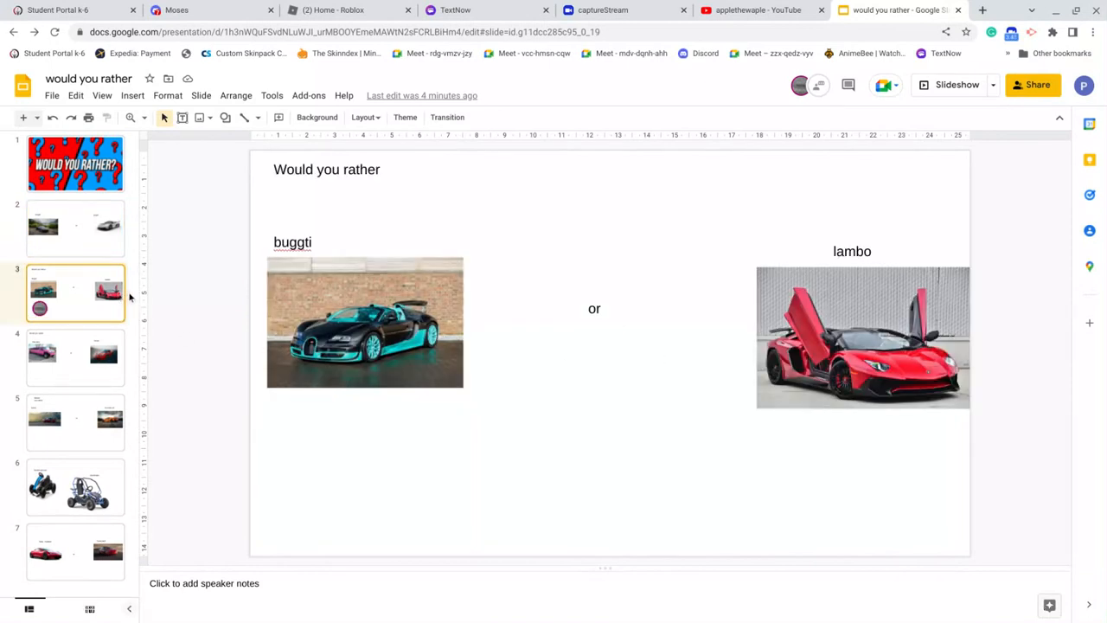
mouse_move(726, 345)
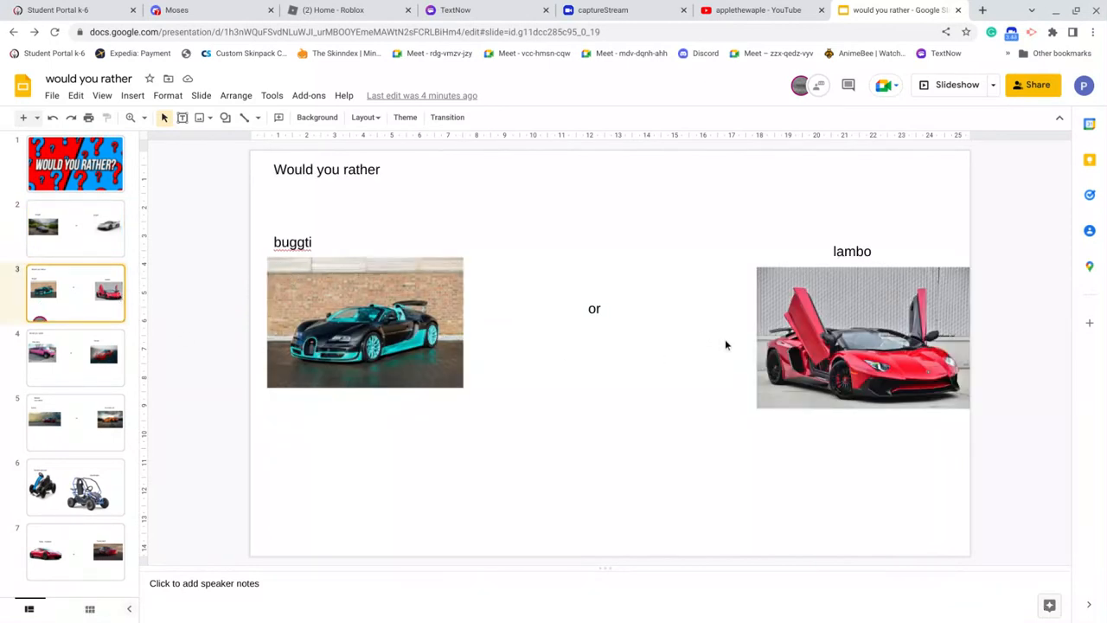
click(75, 357)
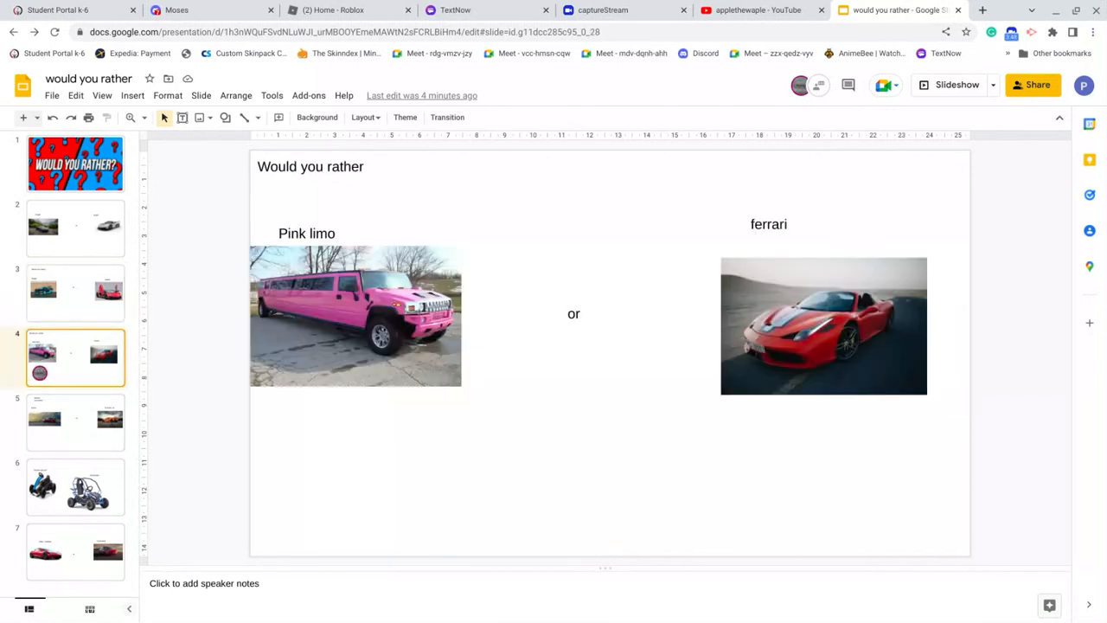
click(76, 421)
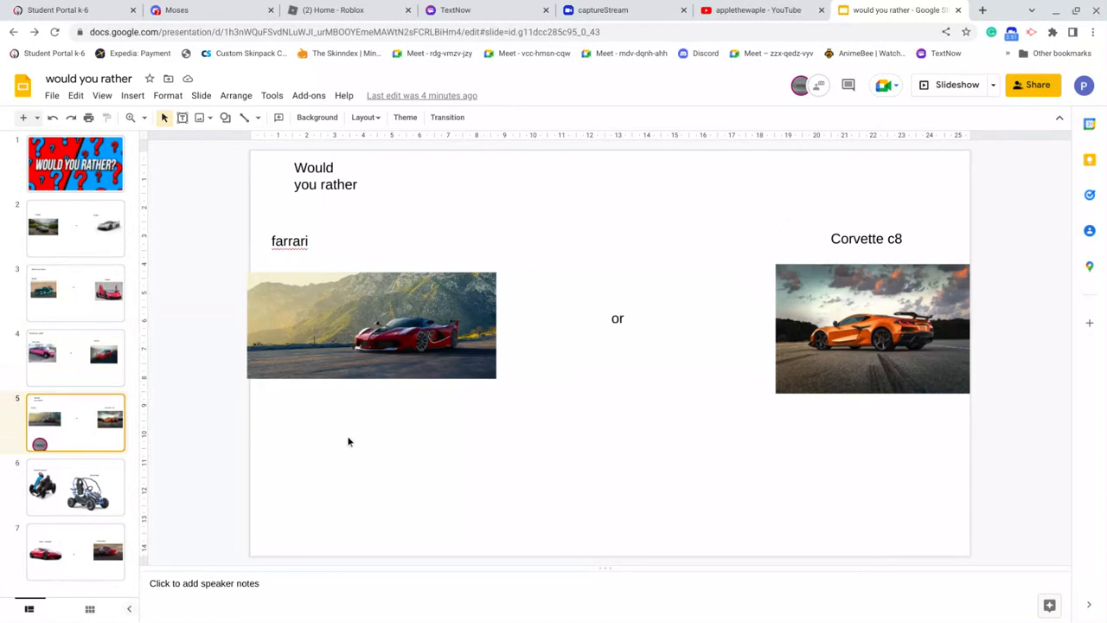
click(75, 487)
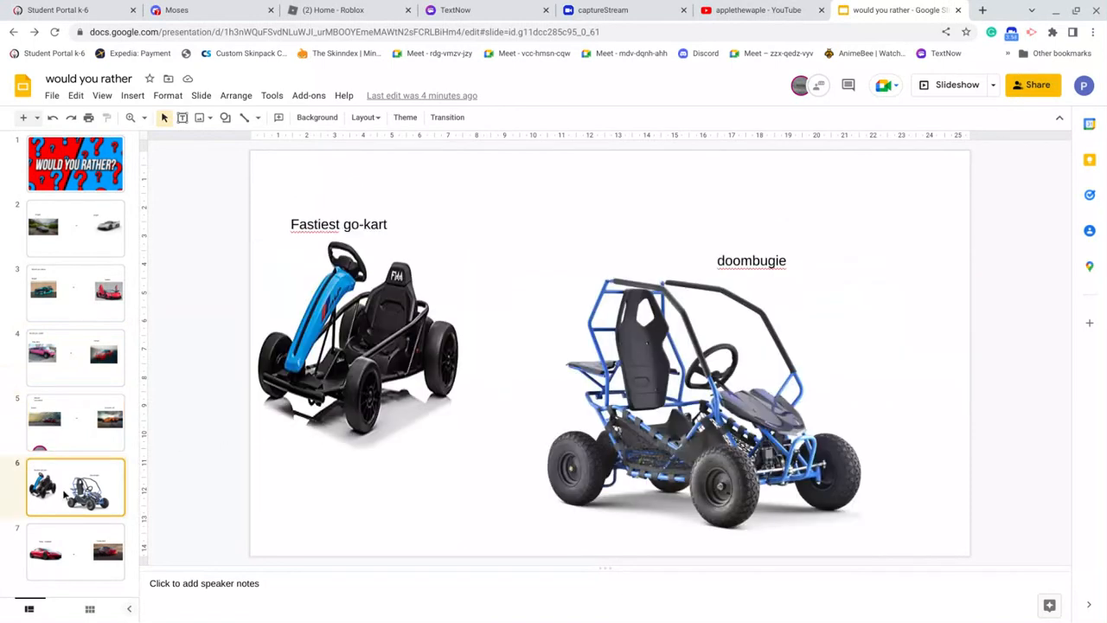